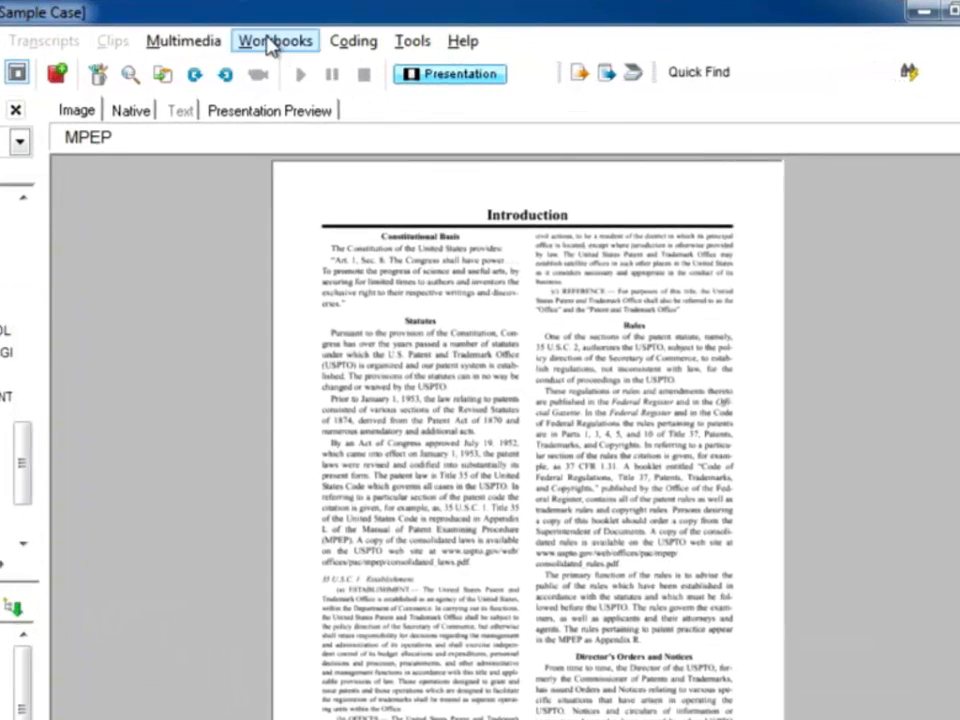
Create a new workbook from the Workbooks menu and name it Williams vs Pharmco
{"action": "left_click", "coordinate": [274, 40]}
{"action": "type", "text": "Williams vs"}
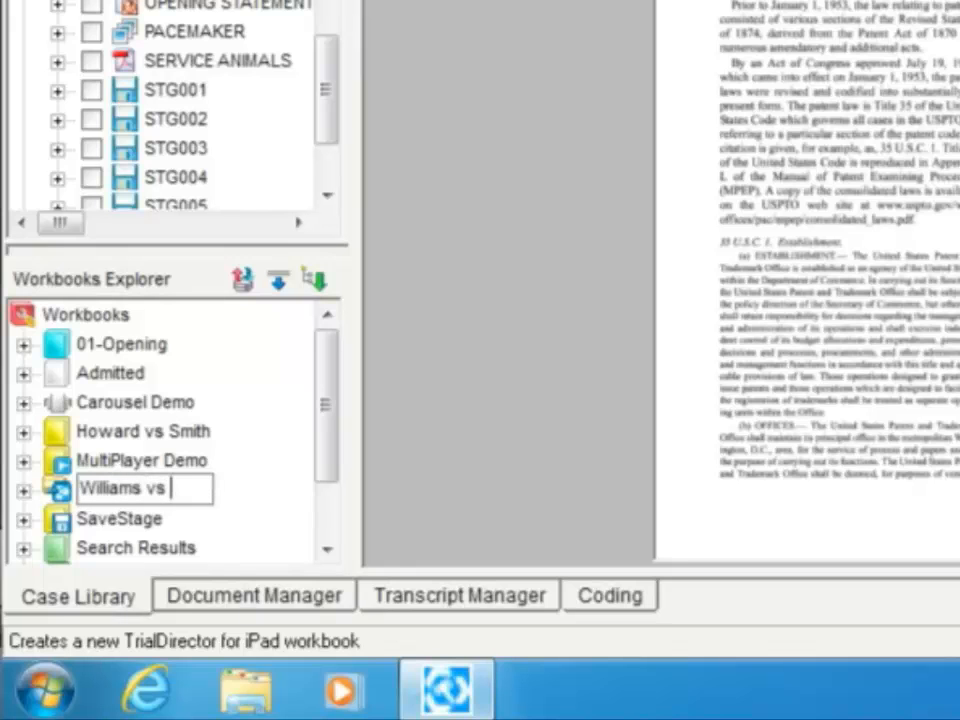
{"action": "type", "text": "Pharmco"}
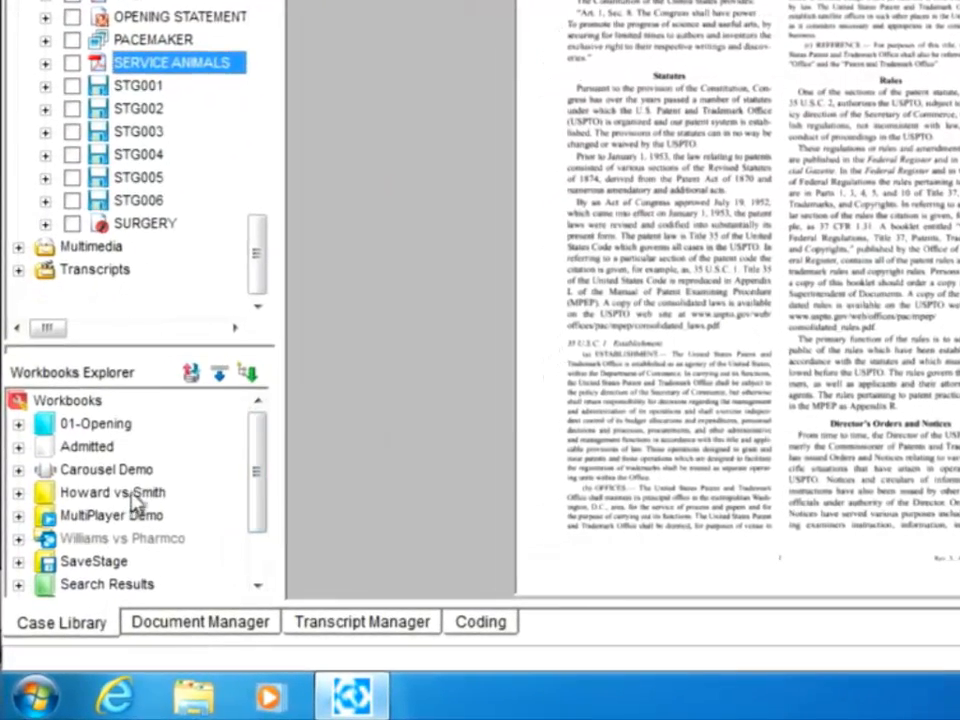
Set the Williams vs Pharmco workbook's type to TrialDirector for iPad
{"action": "right_click", "coordinate": [104, 492]}
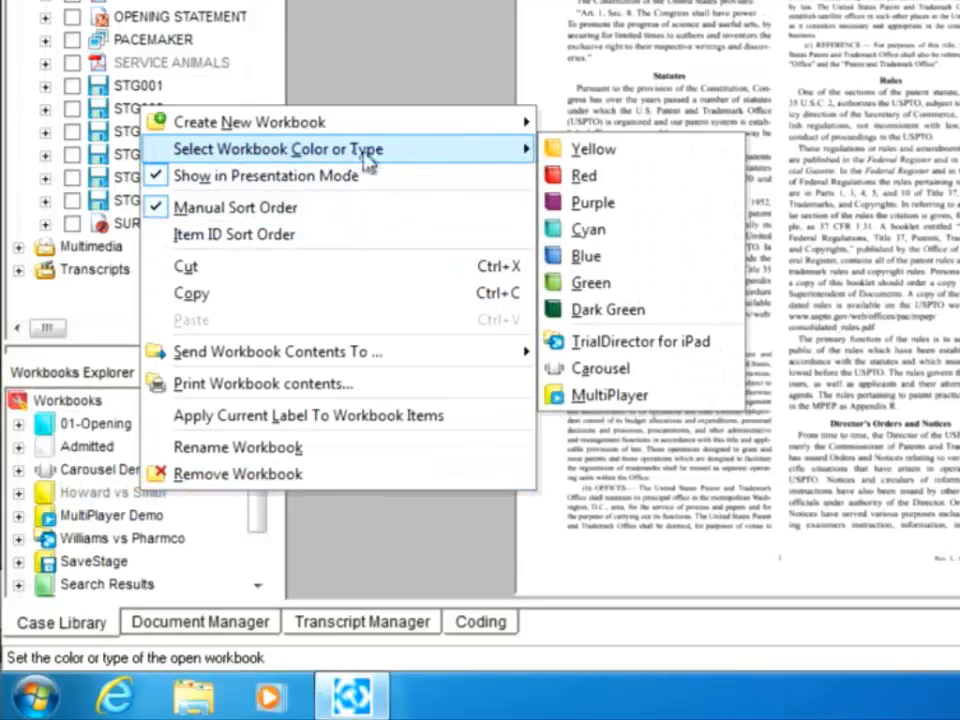
{"action": "mouse_move", "coordinate": [648, 340]}
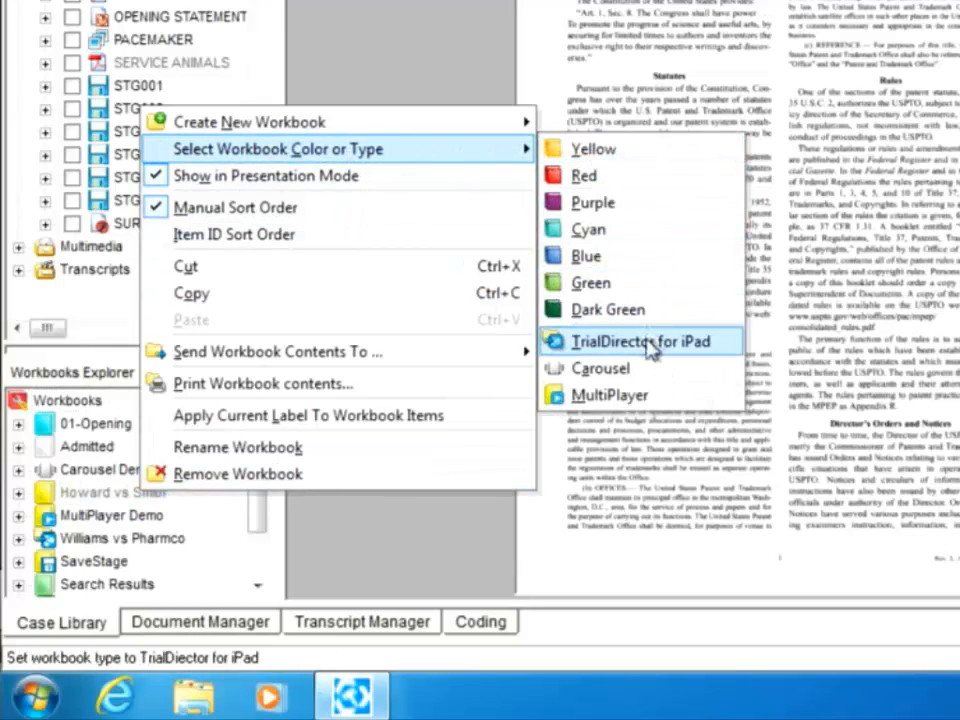
{"action": "left_click", "coordinate": [640, 340]}
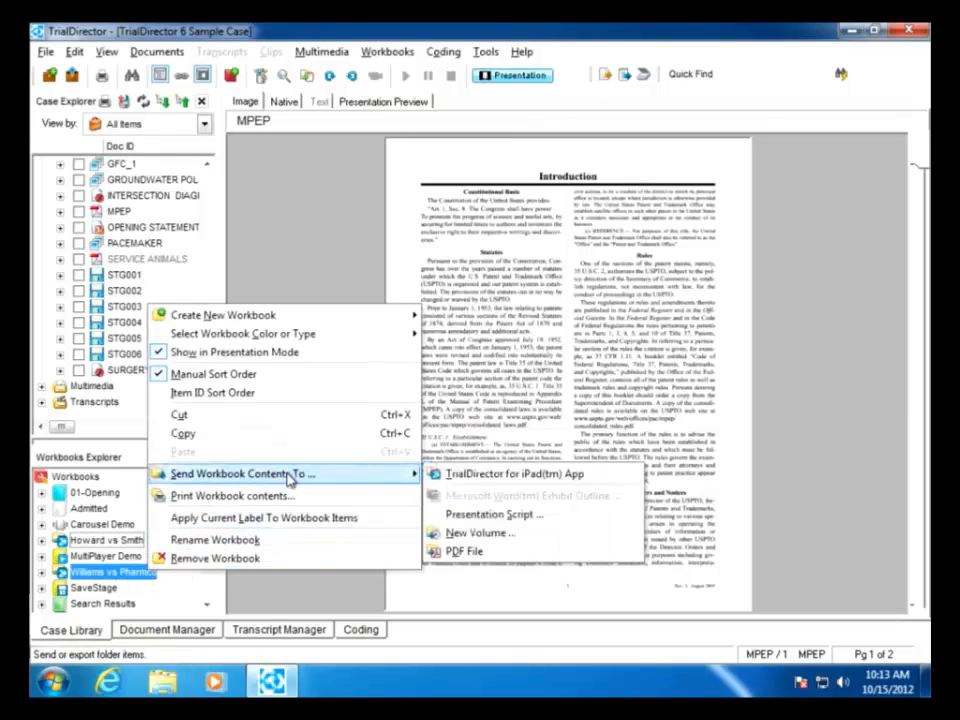
{"action": "mouse_move", "coordinate": [504, 474]}
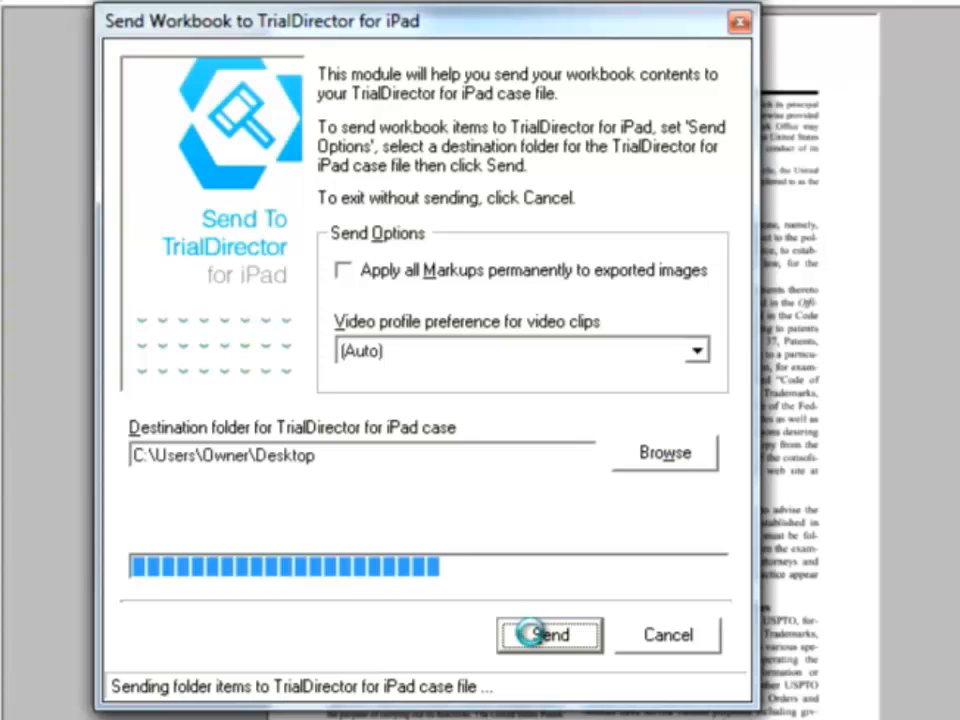
Create the Williams vs Pharmco.tdm iPad case file on the Desktop and acknowledge the notice
{"action": "left_click", "coordinate": [548, 634]}
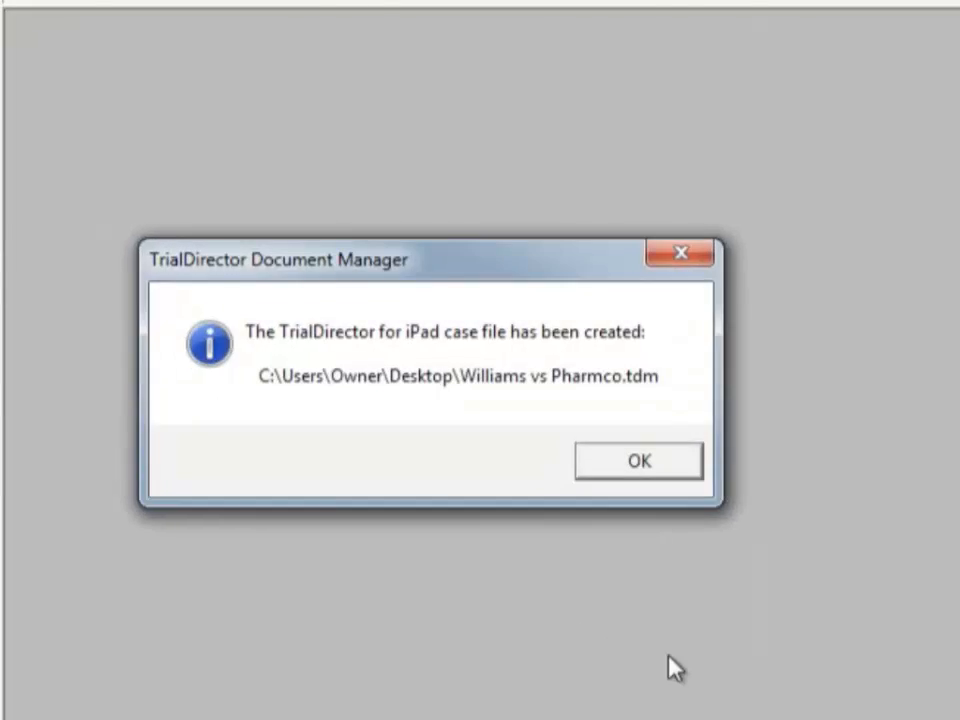
{"action": "mouse_move", "coordinate": [740, 688]}
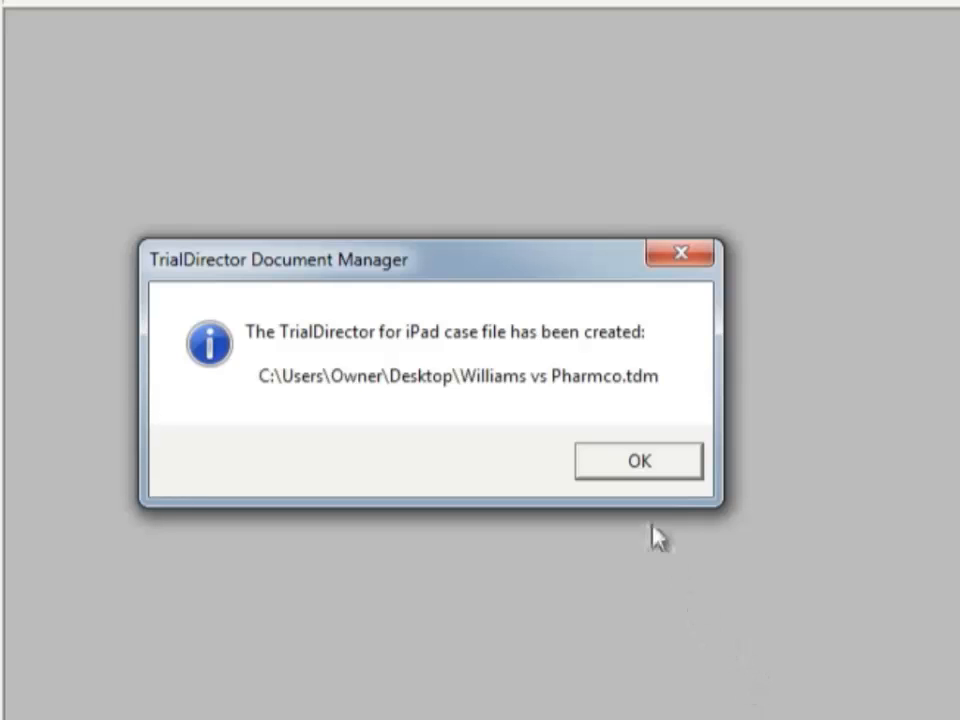
{"action": "left_click", "coordinate": [638, 460]}
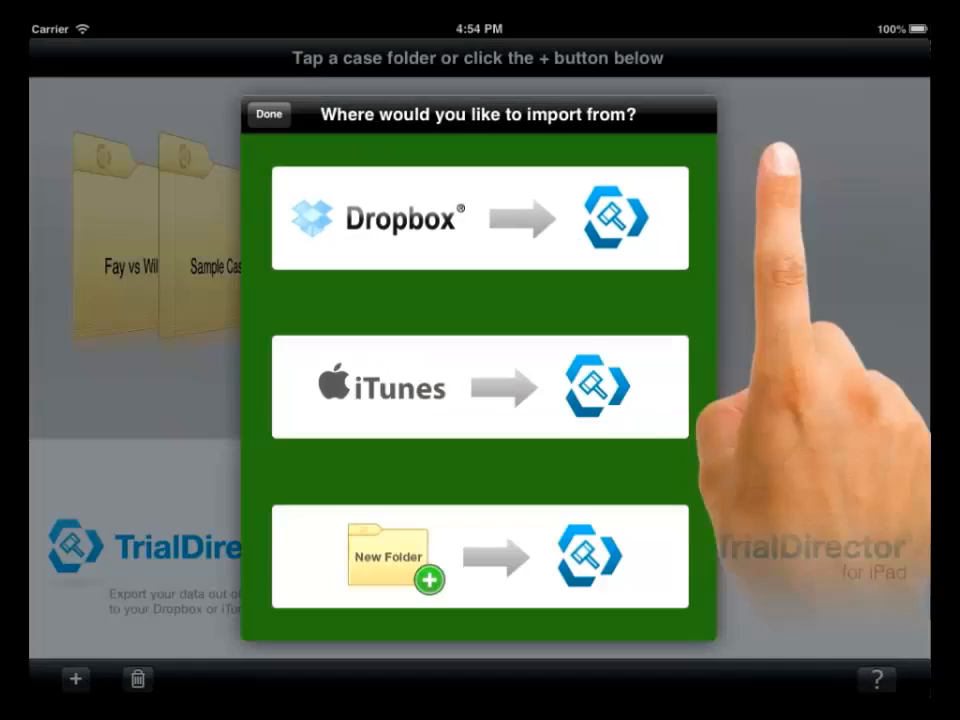
{"action": "left_click", "coordinate": [480, 556]}
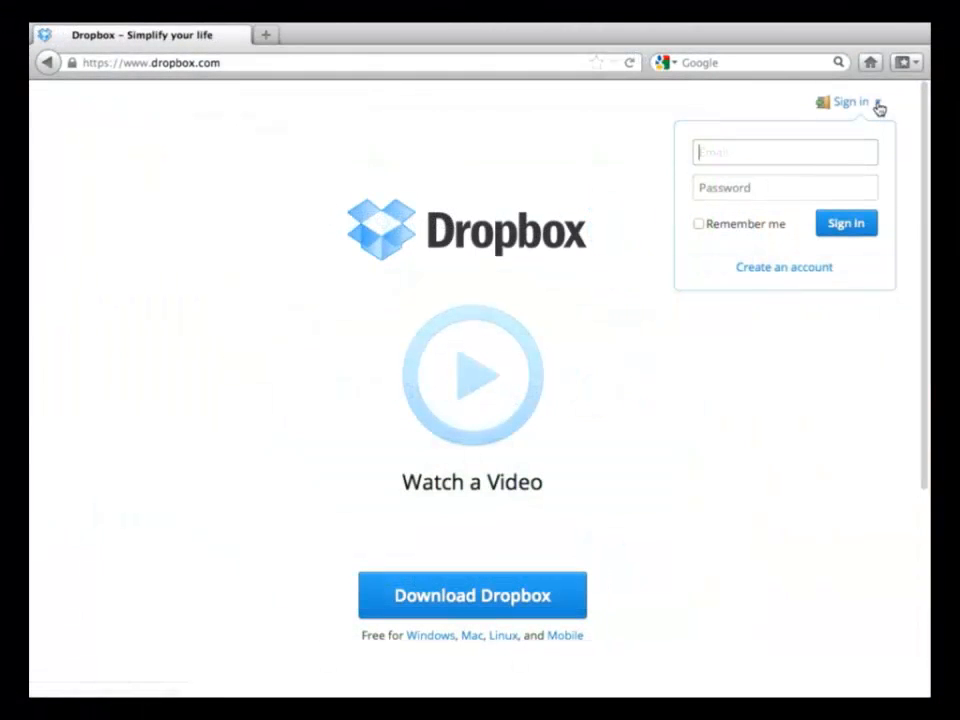
{"action": "left_click", "coordinate": [784, 268]}
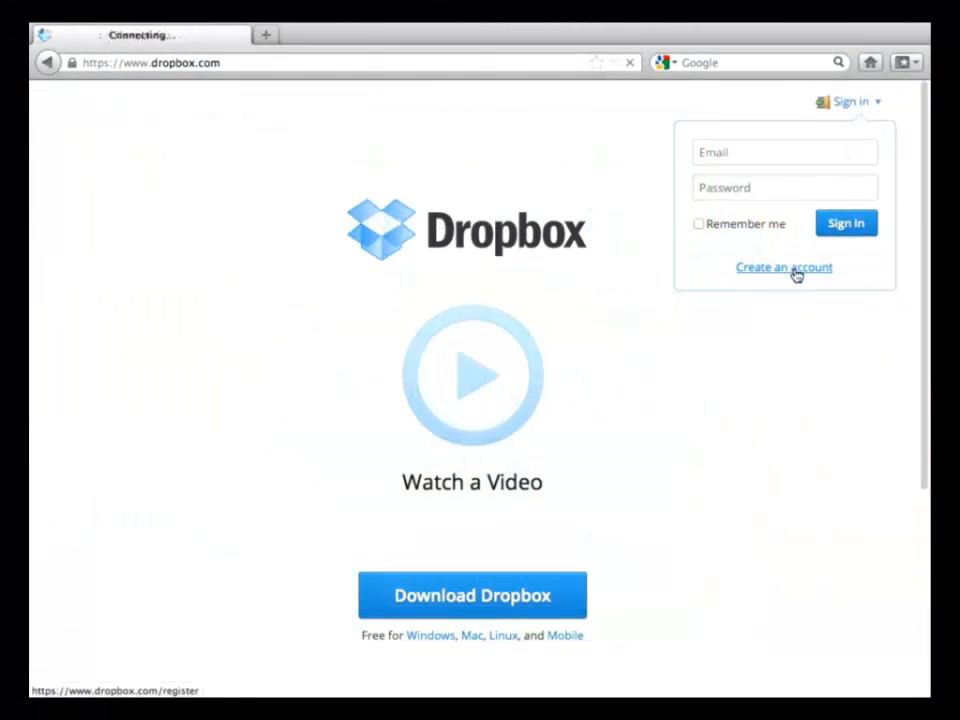
{"action": "left_click", "coordinate": [782, 268]}
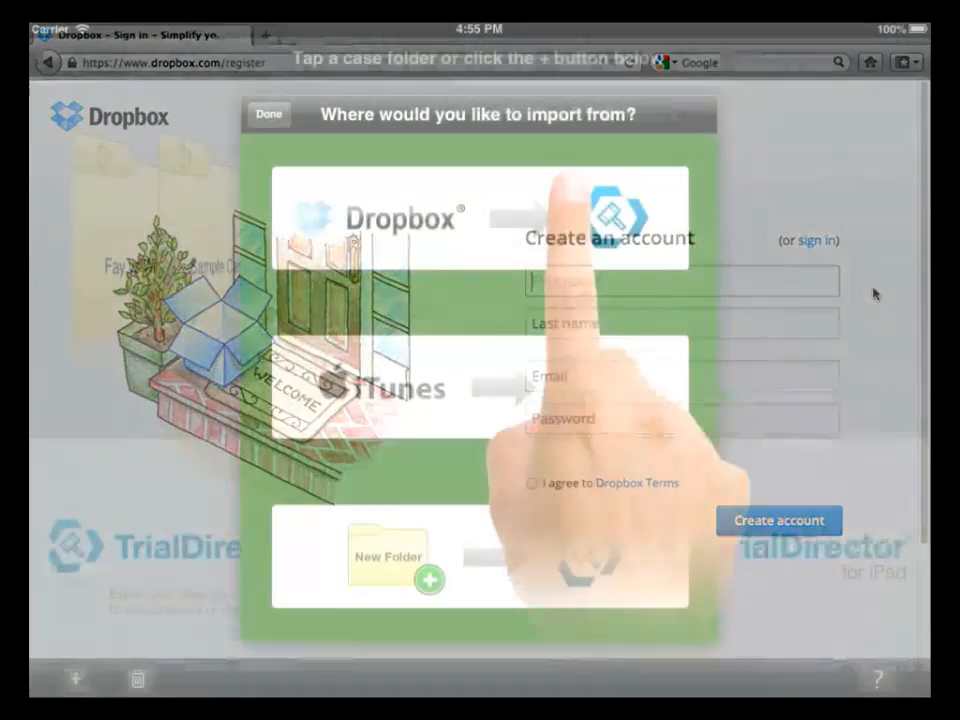
Sign in to Dropbox from the iPad app and choose Dropbox as the import source
{"action": "left_click", "coordinate": [400, 216]}
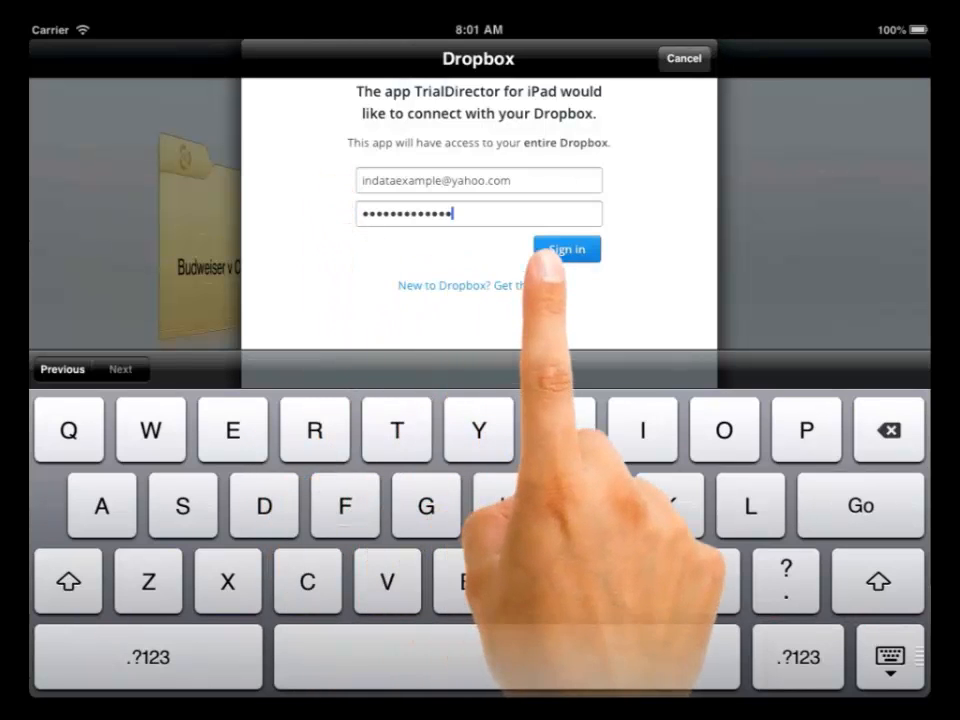
{"action": "left_click", "coordinate": [566, 248]}
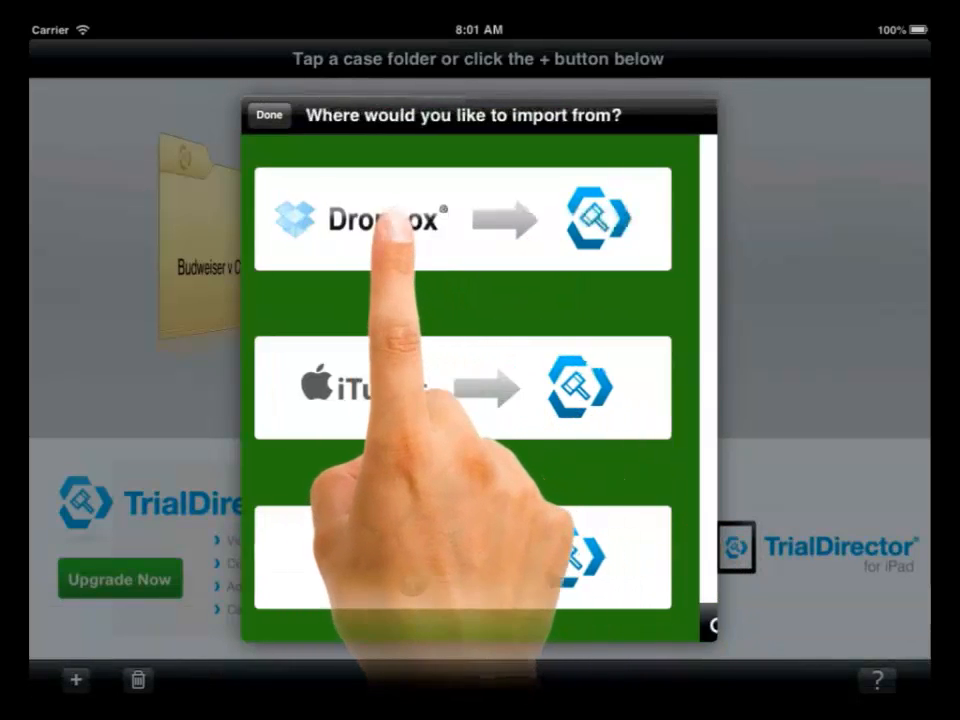
{"action": "left_click", "coordinate": [380, 216]}
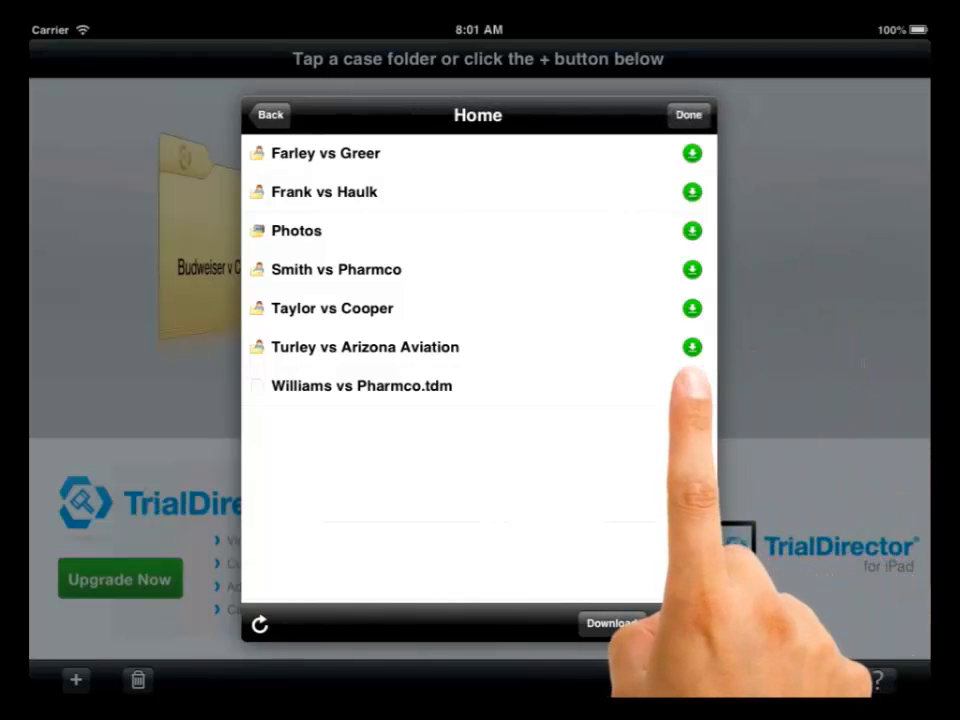
Download Williams vs Pharmco.tdm from Dropbox into the app and acknowledge the success message
{"action": "left_click", "coordinate": [692, 384]}
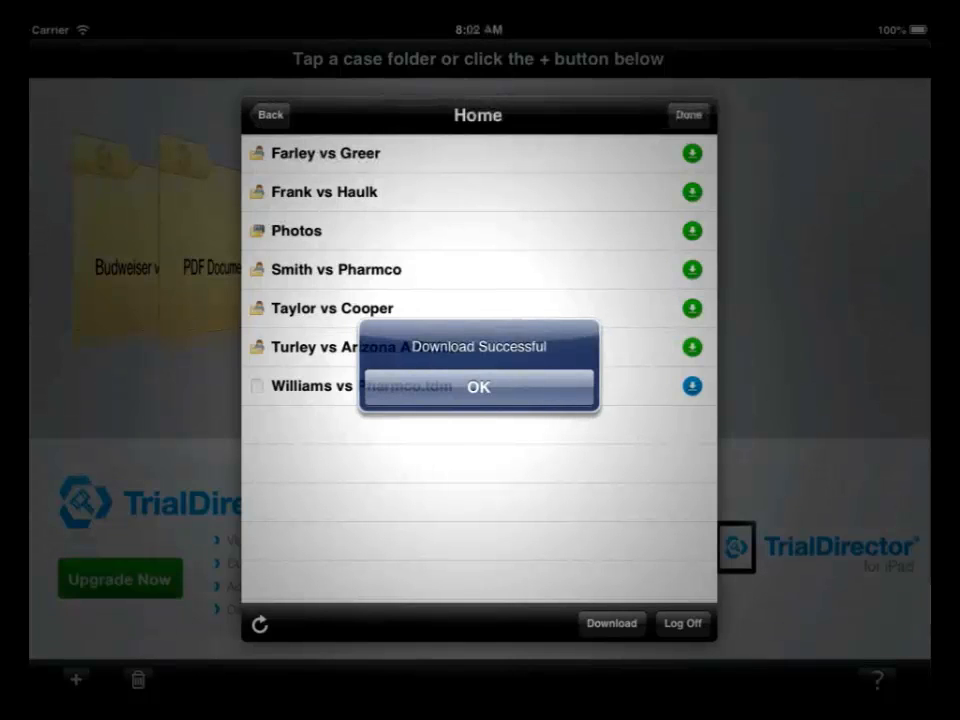
{"action": "left_click", "coordinate": [478, 388]}
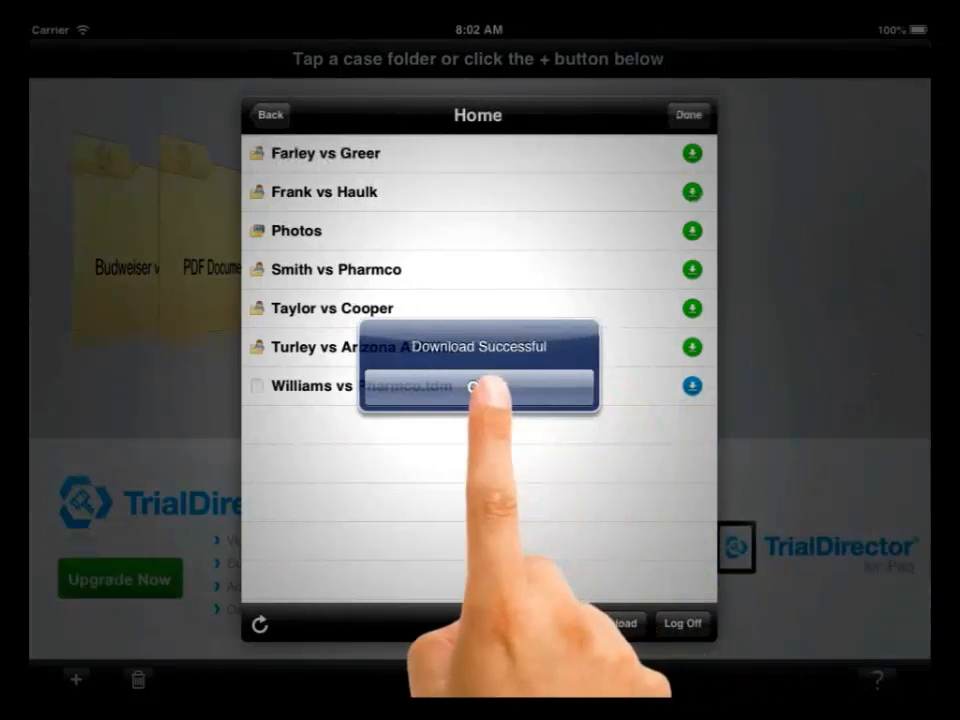
{"action": "left_click", "coordinate": [480, 406]}
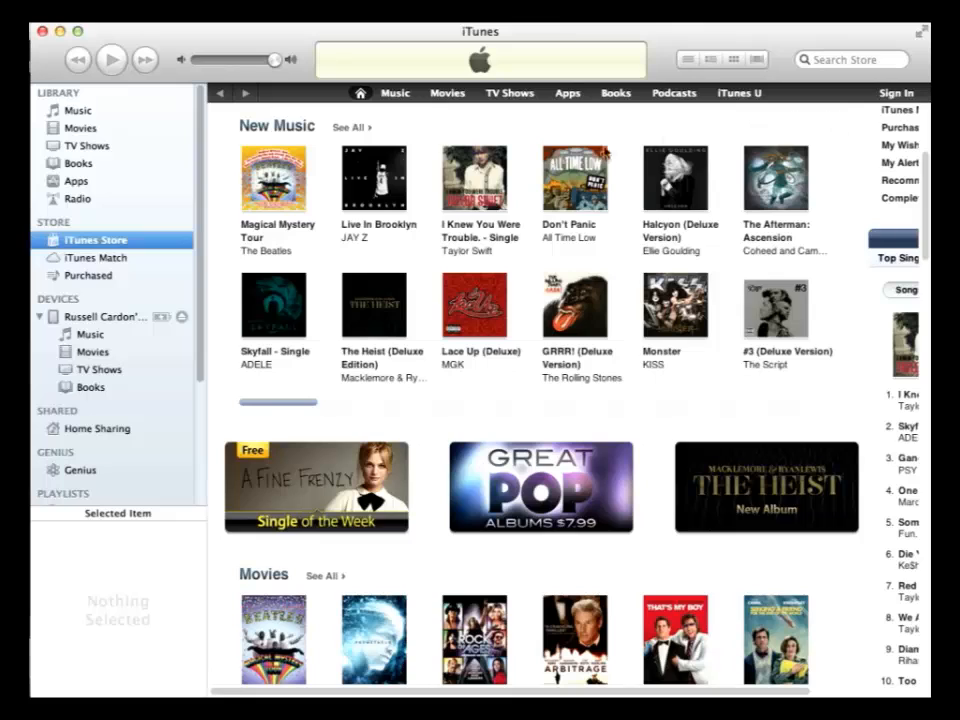
Select the connected iPad, go to its Apps file sharing and list TrialDirector's documents
{"action": "left_click", "coordinate": [100, 316]}
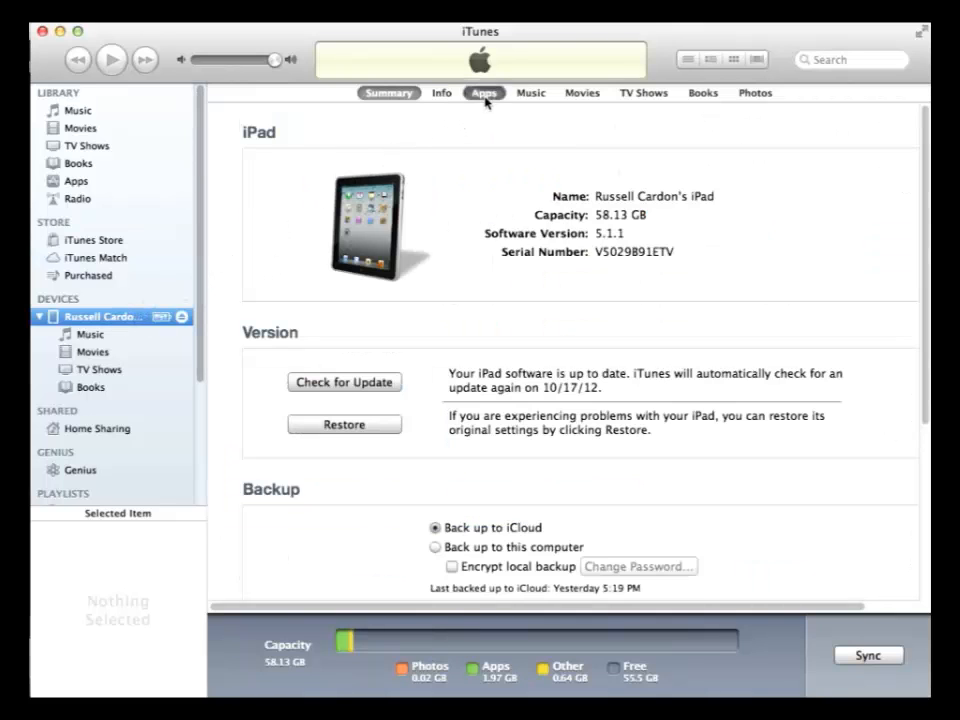
{"action": "left_click", "coordinate": [482, 92]}
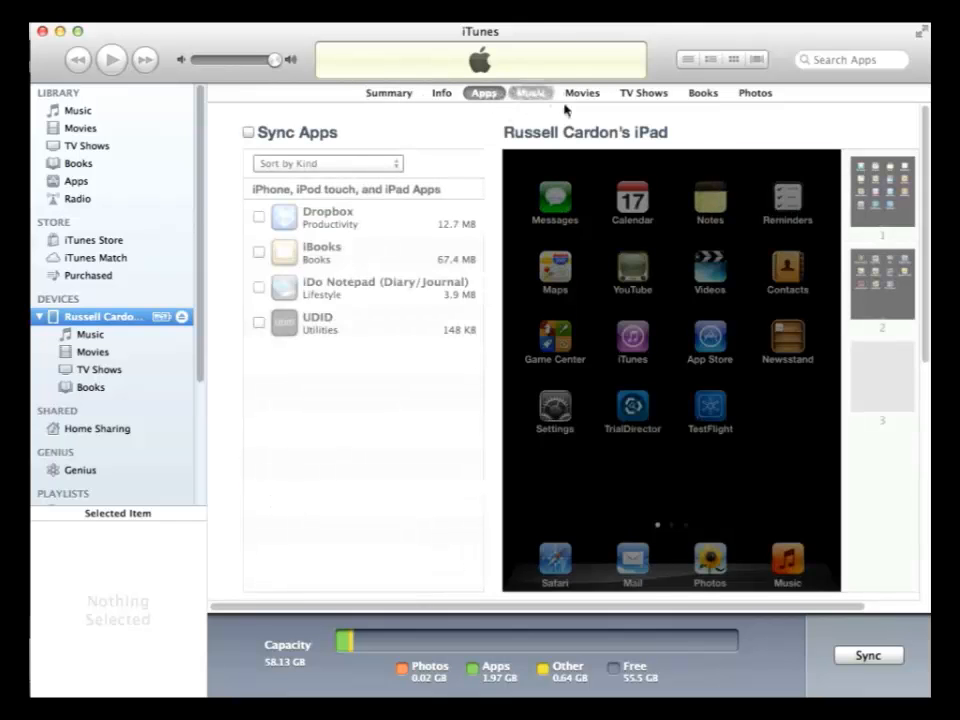
{"action": "scroll", "scroll_direction": "down", "scroll_amount": 3}
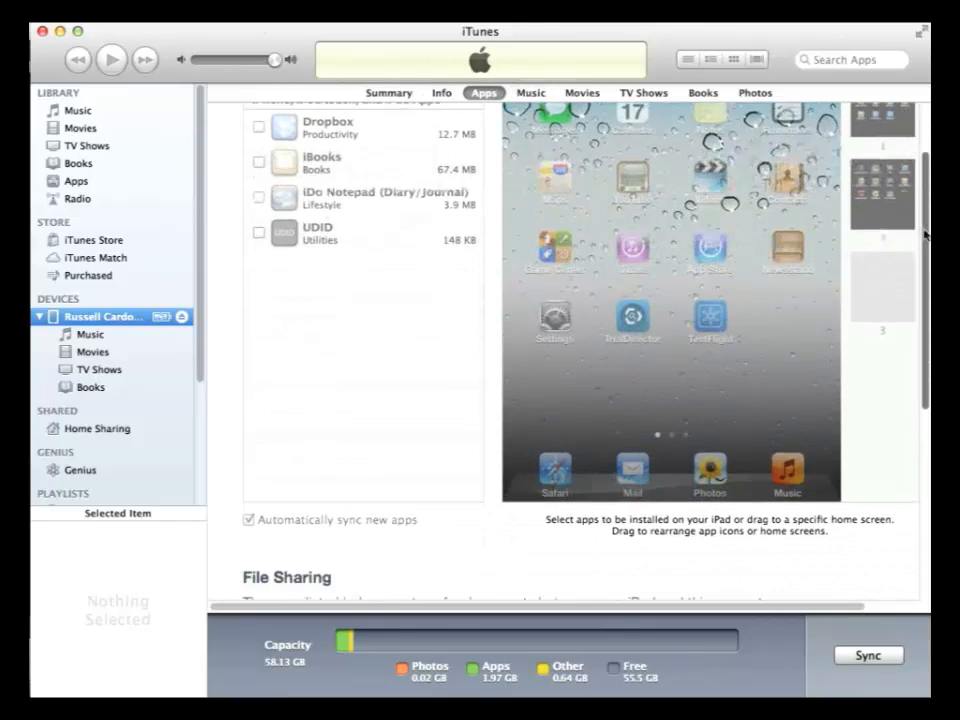
{"action": "scroll", "scroll_direction": "down", "scroll_amount": 3}
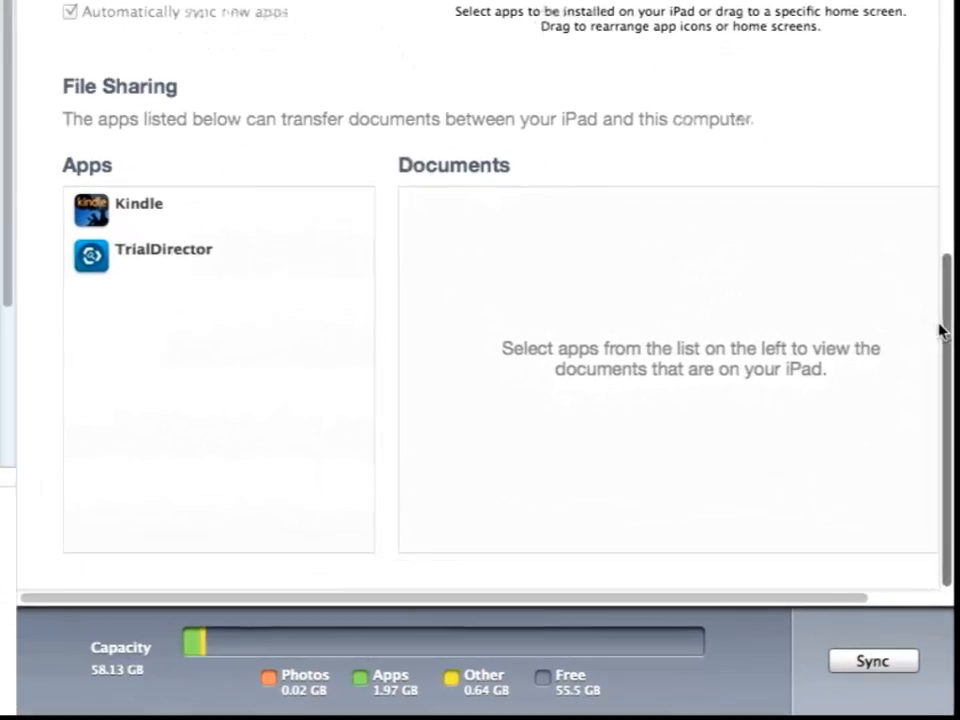
{"action": "scroll", "scroll_direction": "down", "scroll_amount": 3}
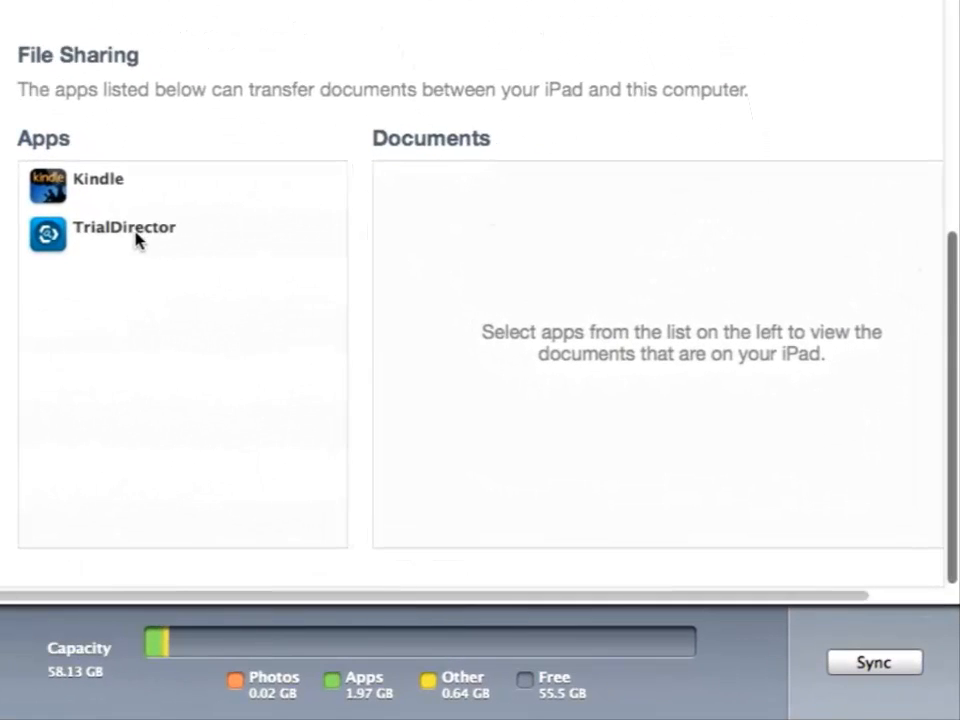
{"action": "left_click", "coordinate": [124, 228]}
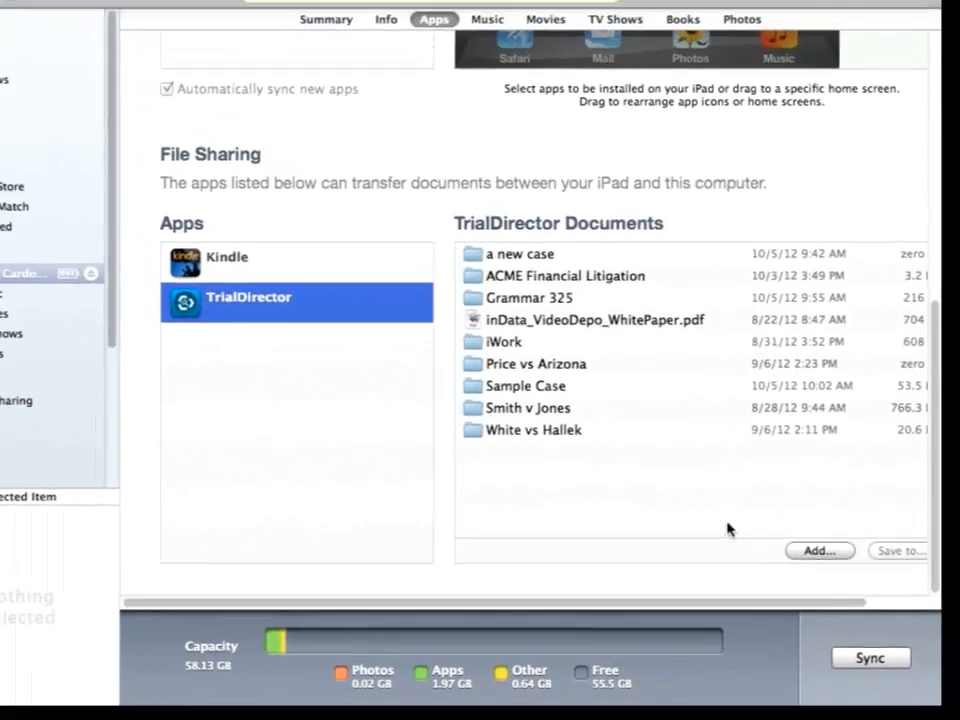
Add Williams vs Pharmco.tdm from Documents to TrialDirector's files and sync the iPad
{"action": "left_click", "coordinate": [816, 550]}
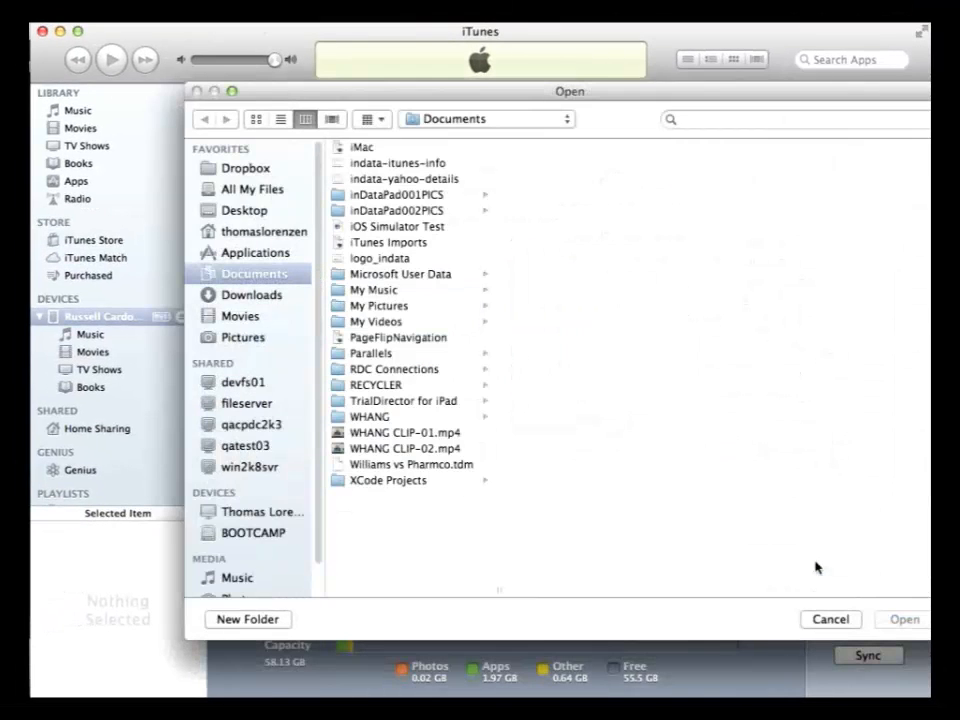
{"action": "mouse_move", "coordinate": [408, 448]}
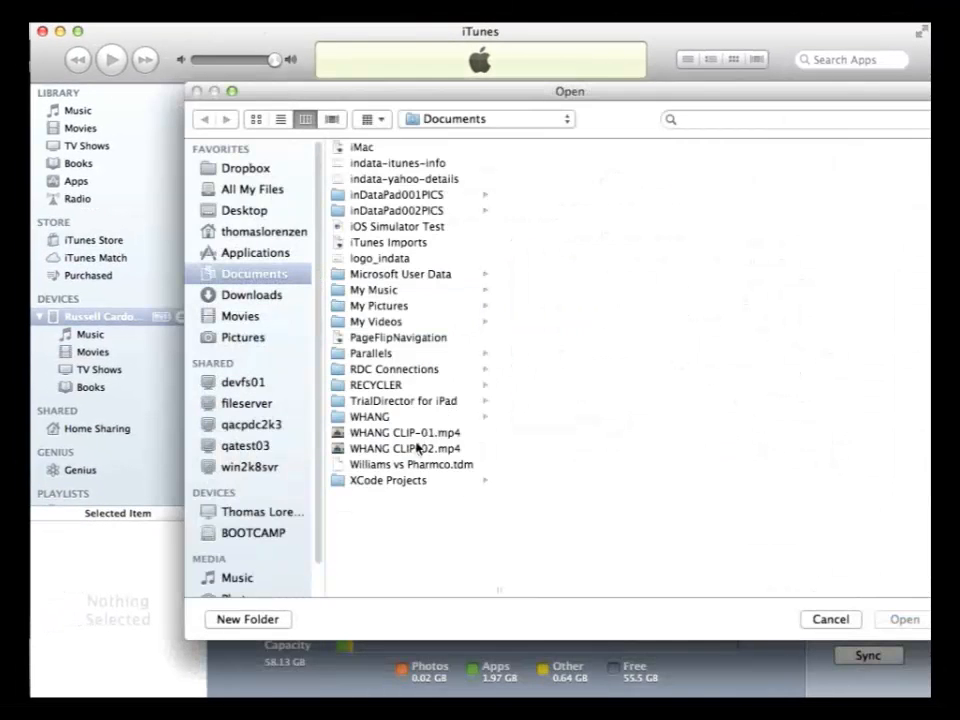
{"action": "left_click", "coordinate": [400, 464]}
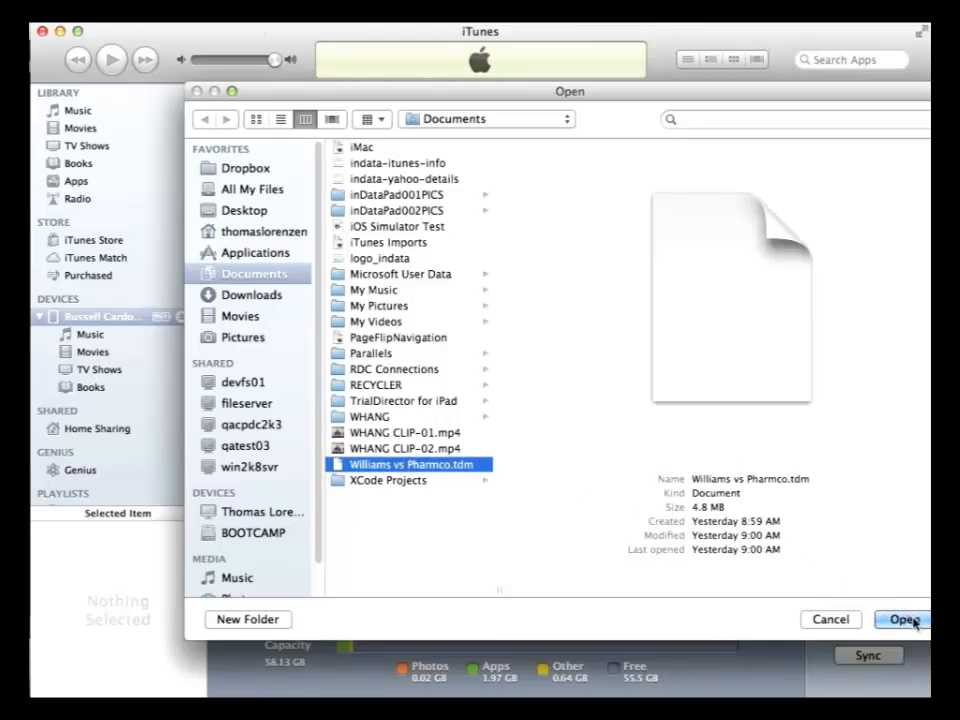
{"action": "left_click", "coordinate": [914, 616]}
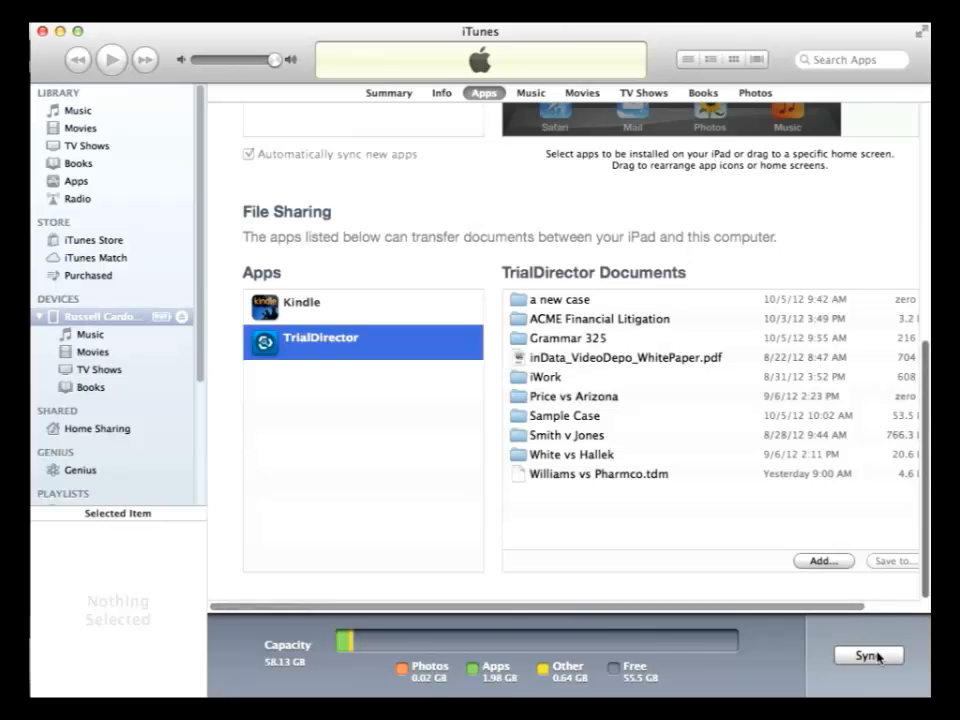
{"action": "left_click", "coordinate": [870, 656]}
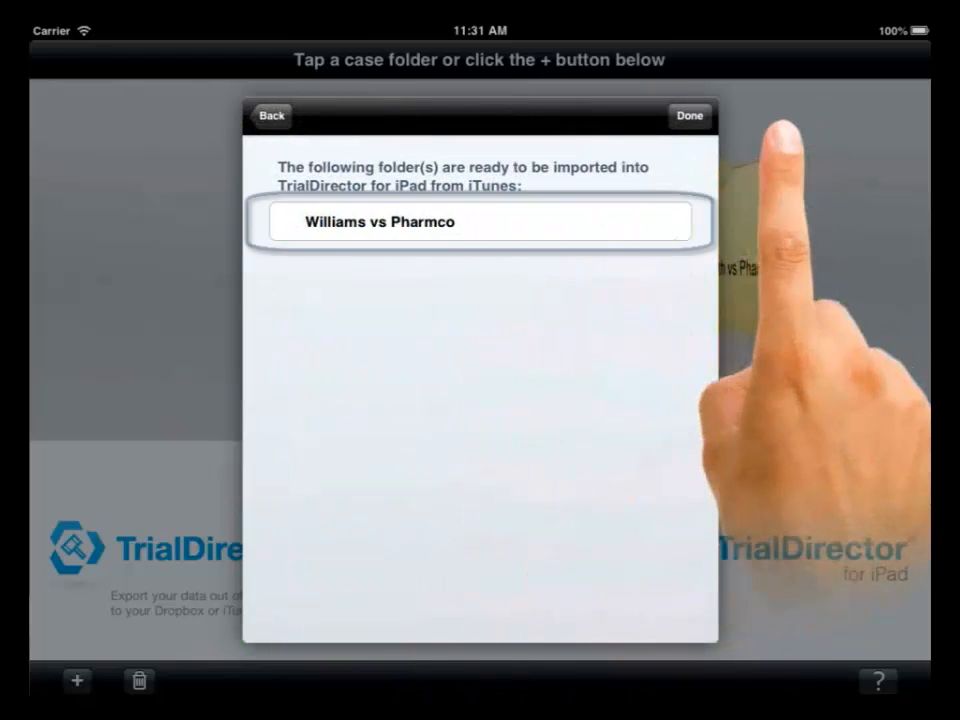
Import the Williams vs Pharmco folder from iTunes and acknowledge the Import Successful message
{"action": "left_click", "coordinate": [480, 220]}
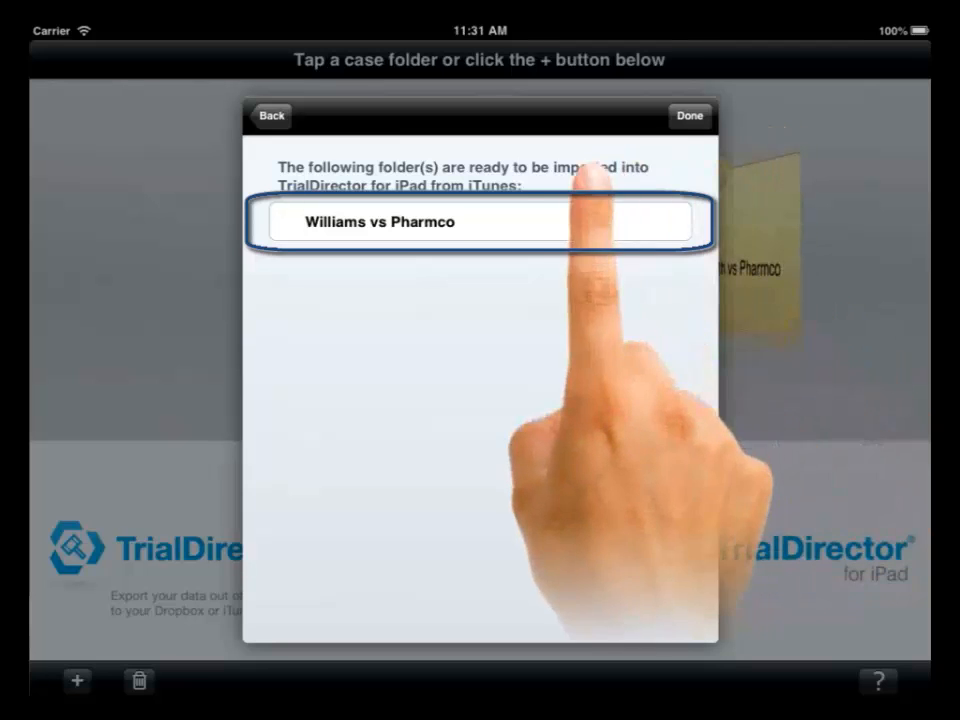
{"action": "left_click", "coordinate": [478, 220]}
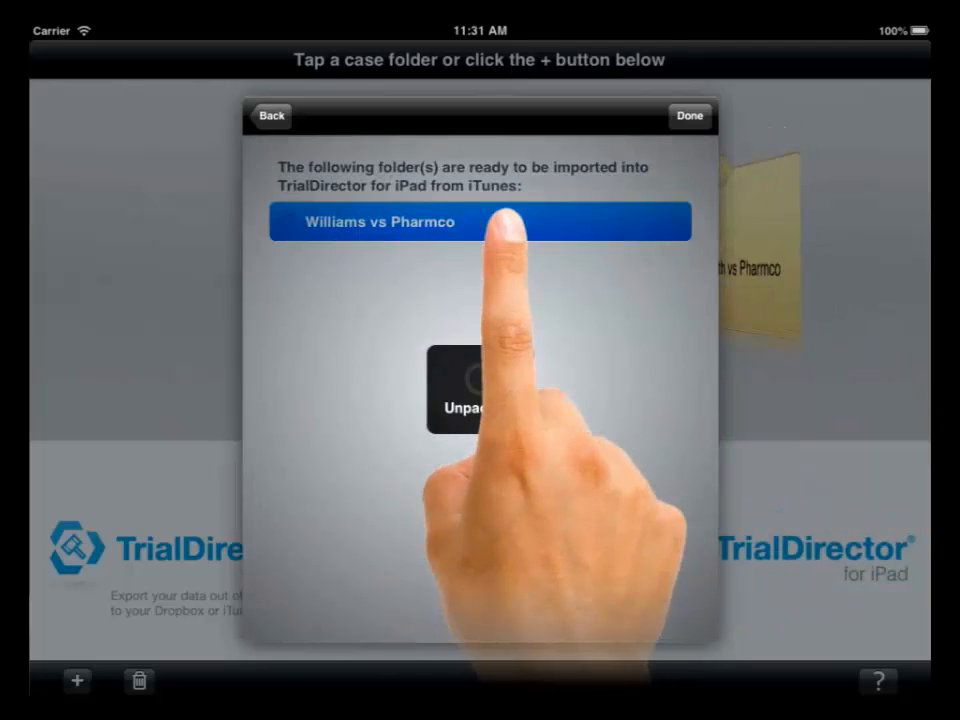
{"action": "left_click", "coordinate": [480, 220]}
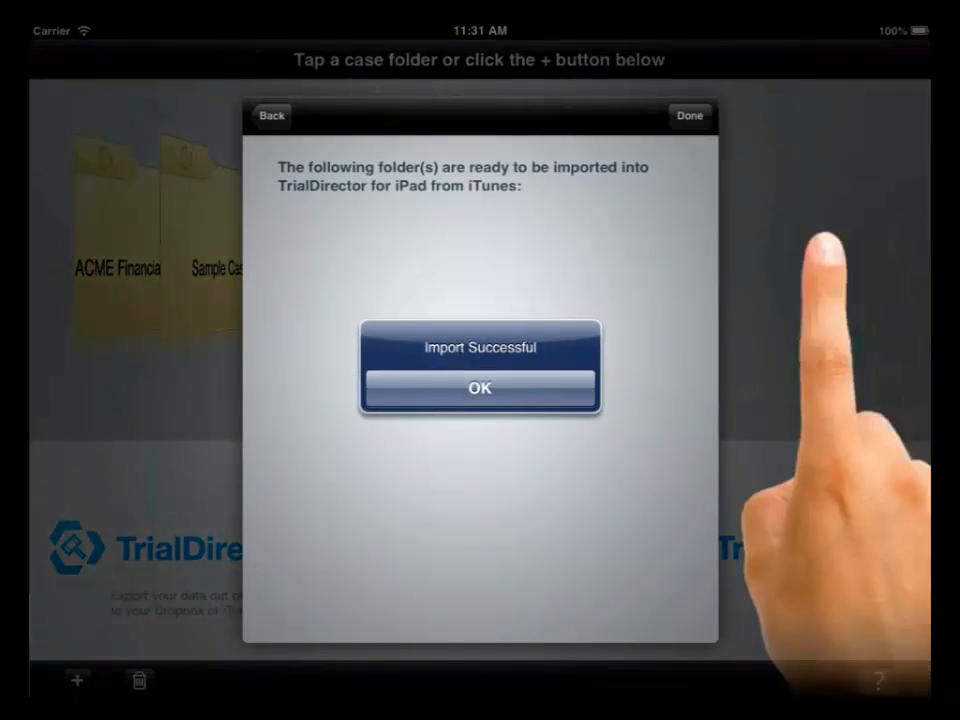
{"action": "left_click", "coordinate": [480, 388]}
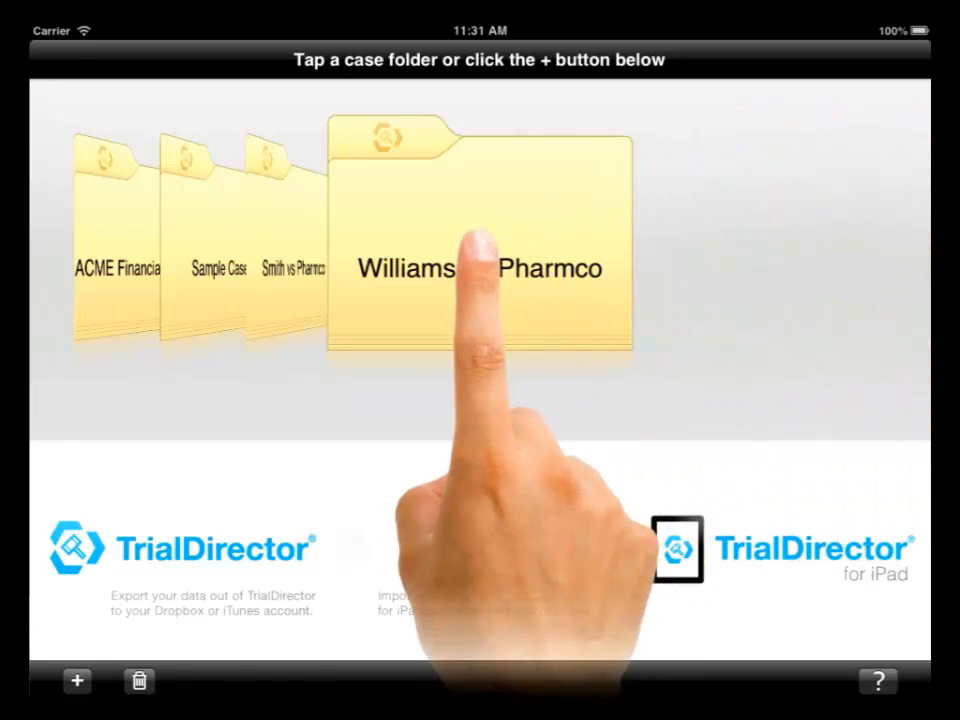
Open the Williams vs Pharmco case to show its exhibit list
{"action": "left_click", "coordinate": [472, 270]}
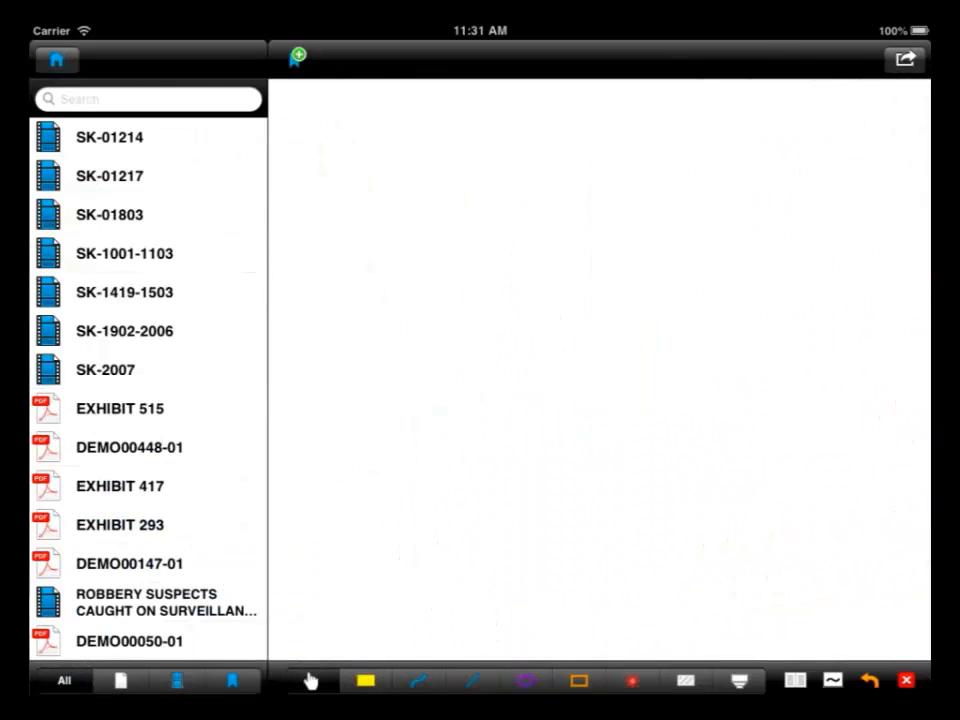